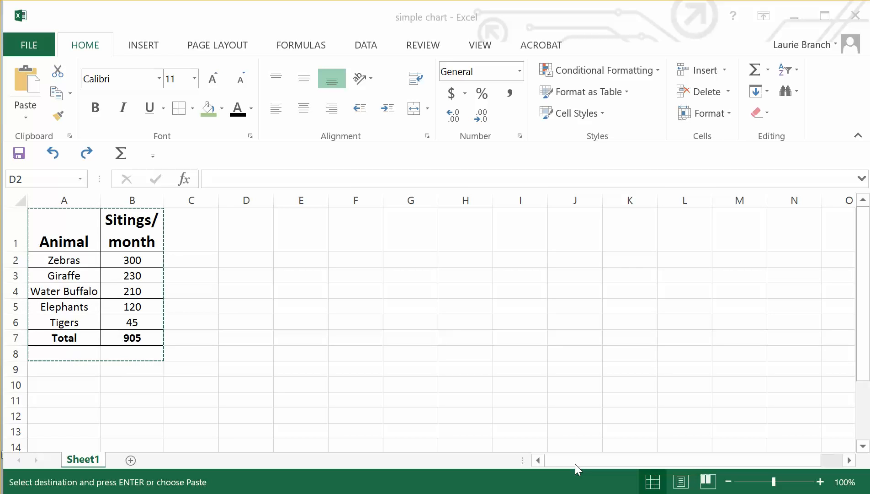
mouse_move(428, 295)
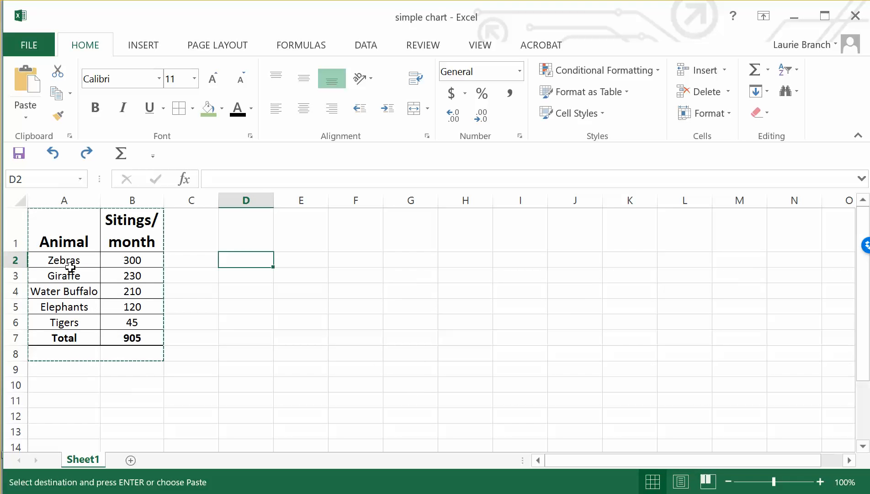
- Format the animal sightings range A2:B6 as a table with Table Style Light 1
left_click_drag(64, 259, 132, 322)
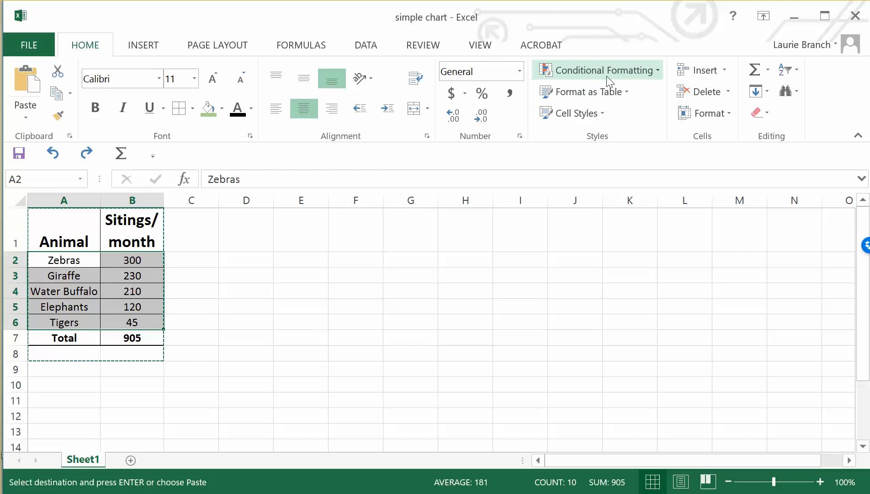
mouse_move(592, 92)
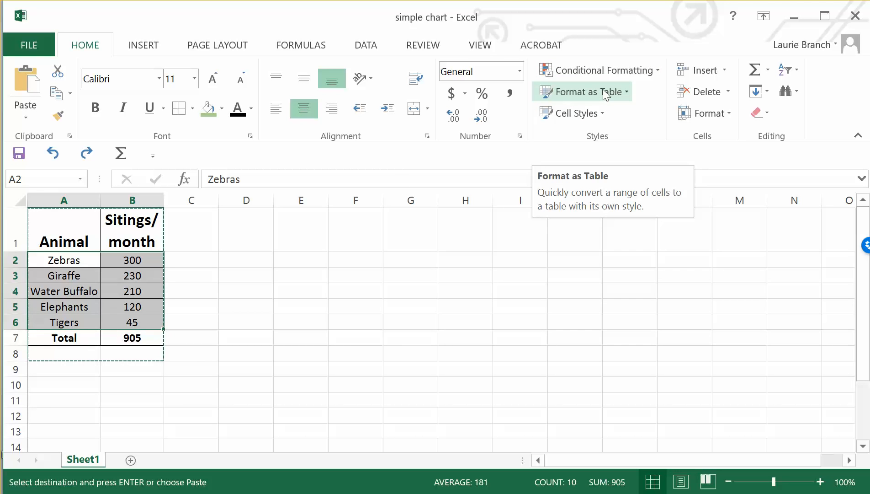
left_click(587, 92)
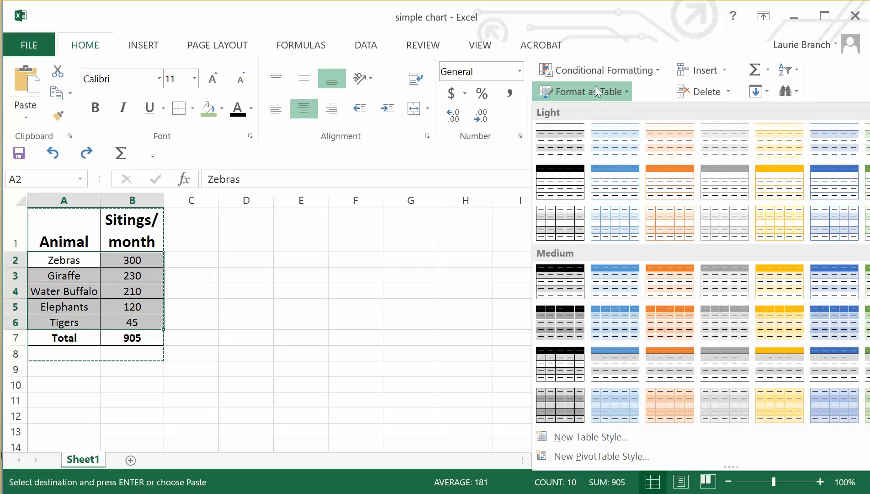
mouse_move(560, 144)
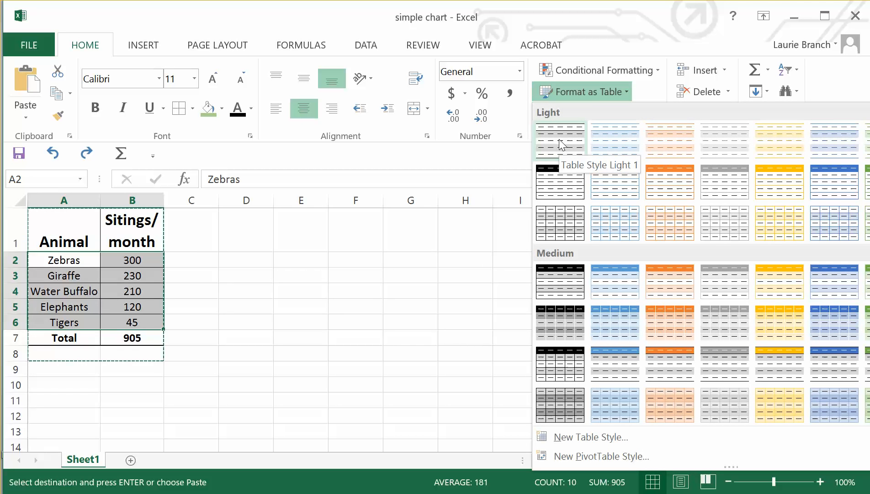
left_click(560, 140)
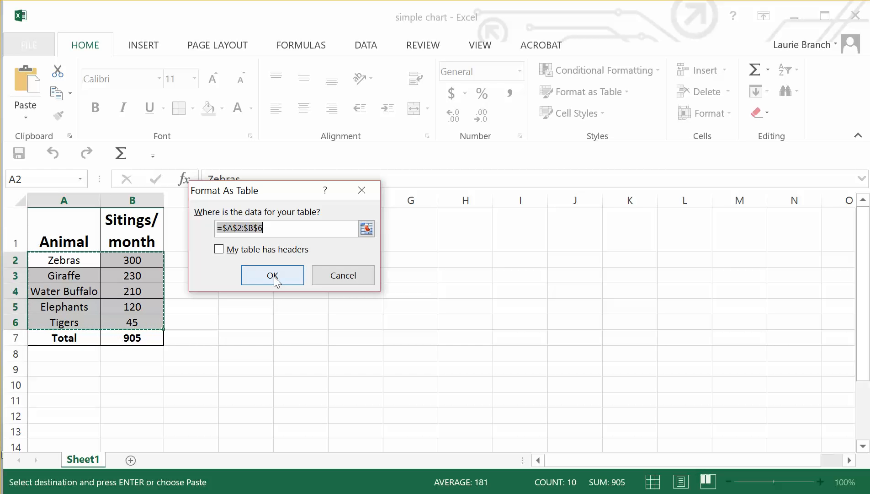
left_click(272, 275)
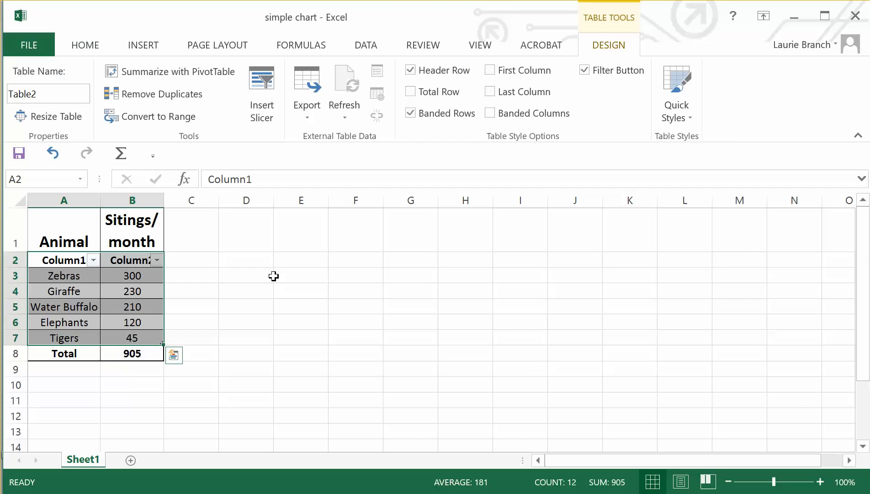
mouse_move(93, 263)
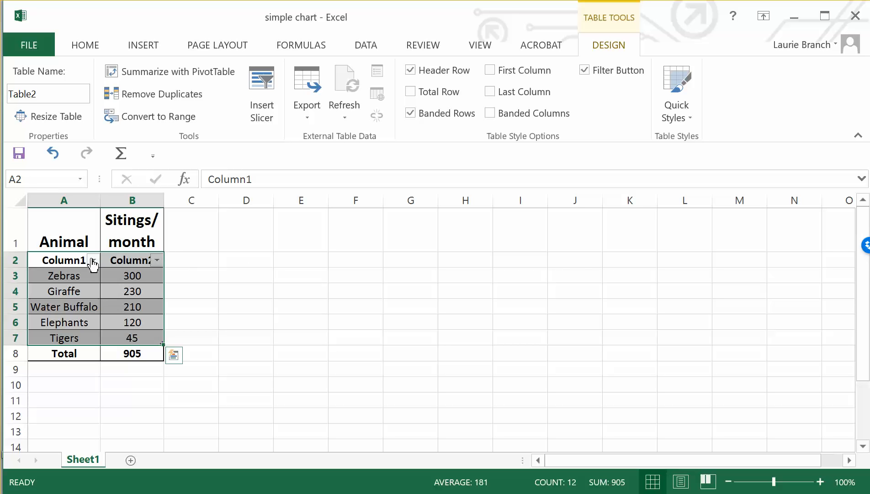
mouse_move(93, 261)
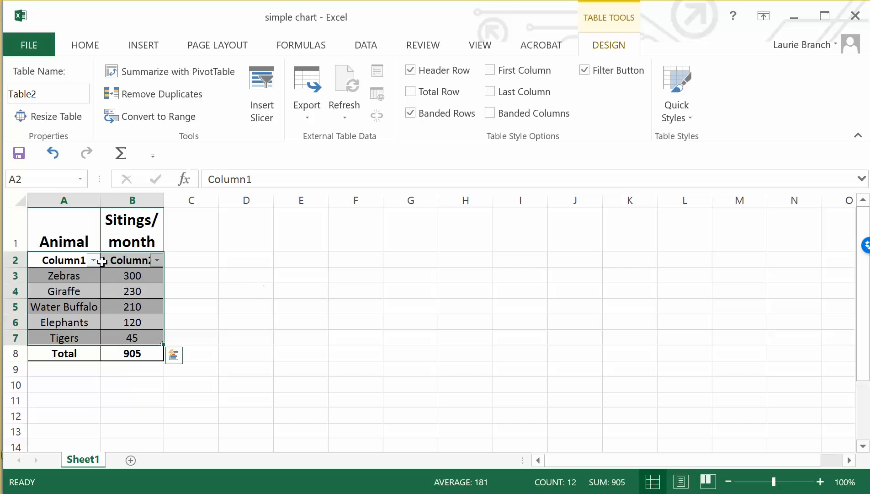
mouse_move(95, 261)
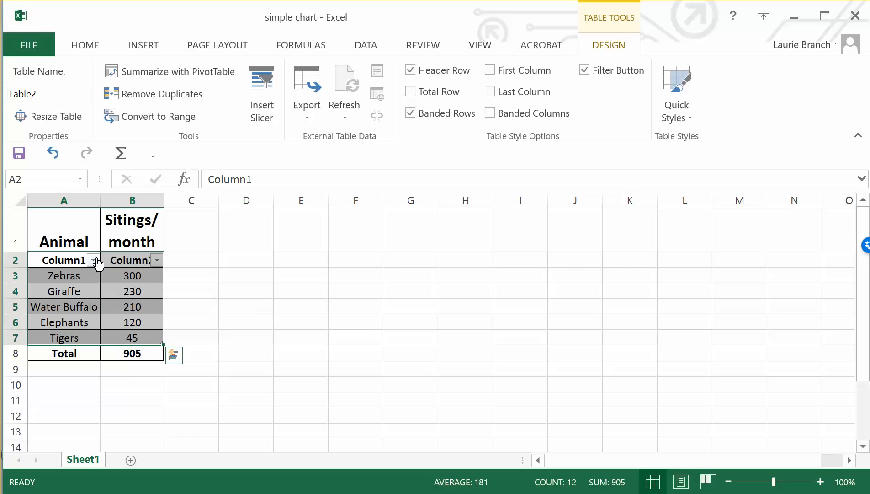
- Sort animal names A to Z, then sightings smallest to largest, Tigers first
left_click(94, 260)
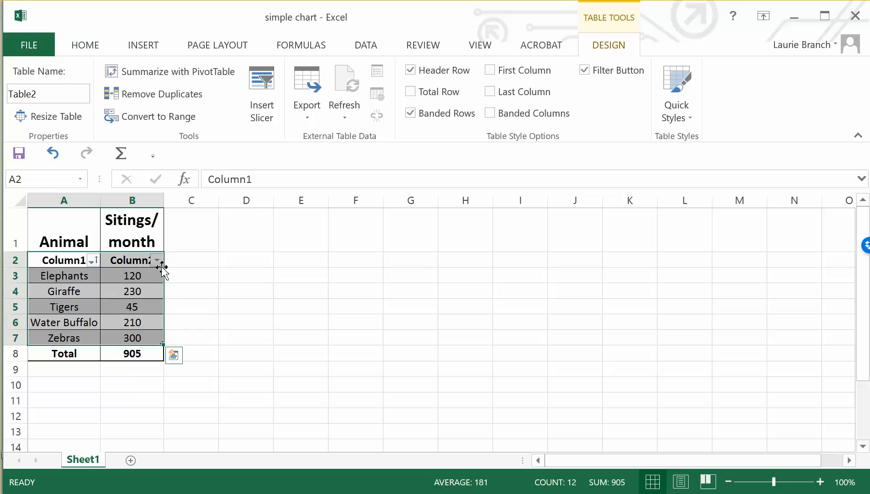
left_click(157, 260)
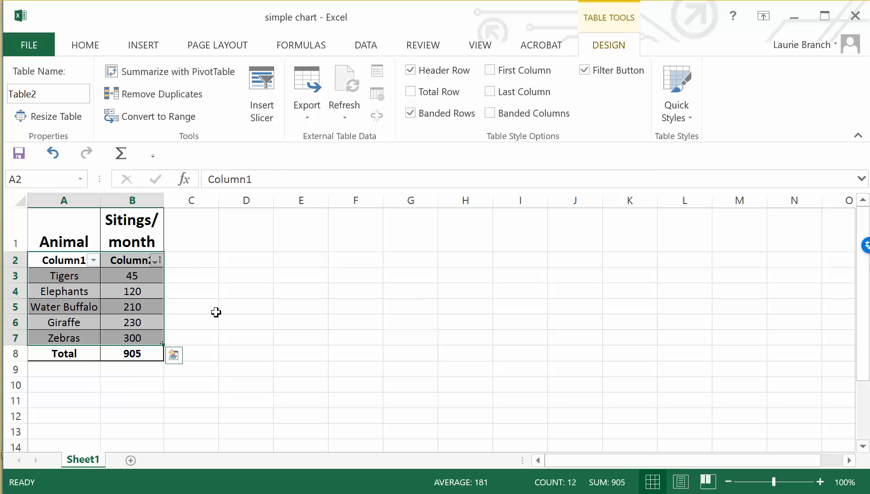
mouse_move(148, 353)
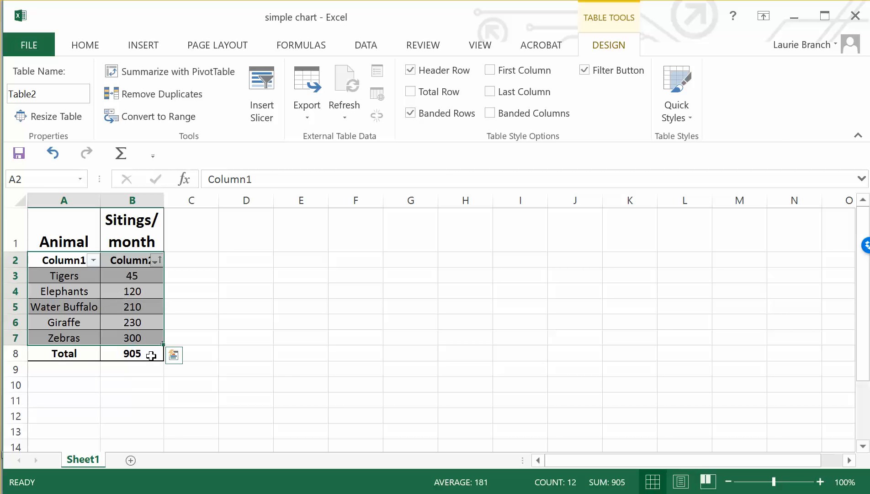
right_click(301, 384)
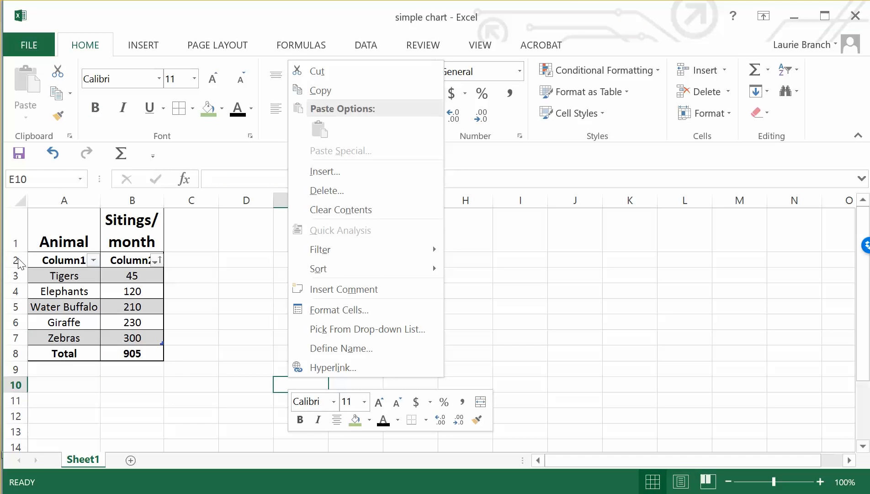
mouse_move(56, 275)
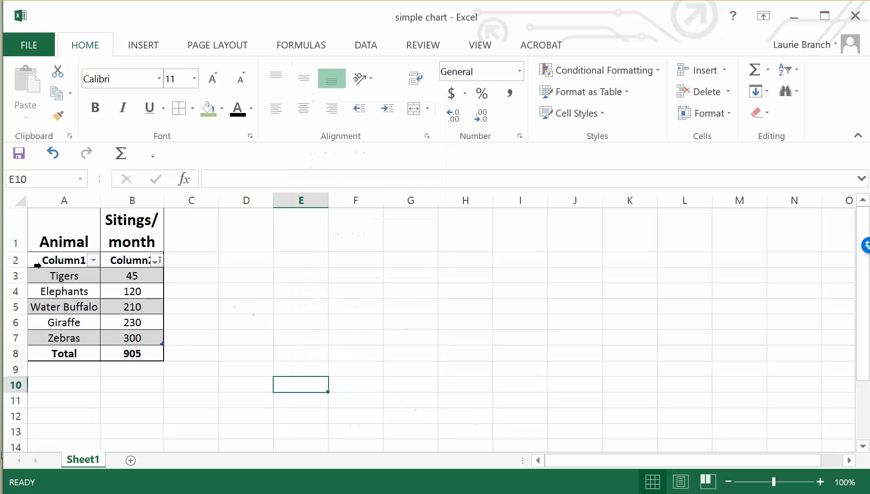
left_click(15, 259)
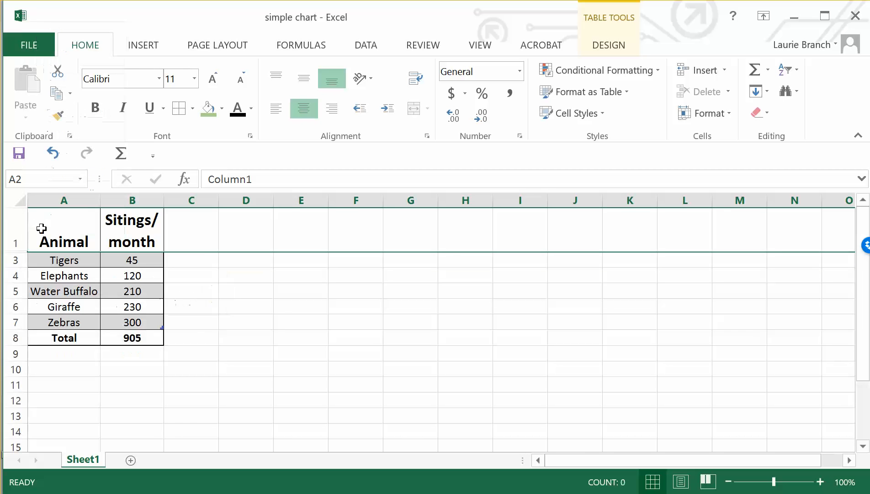
left_click(16, 235)
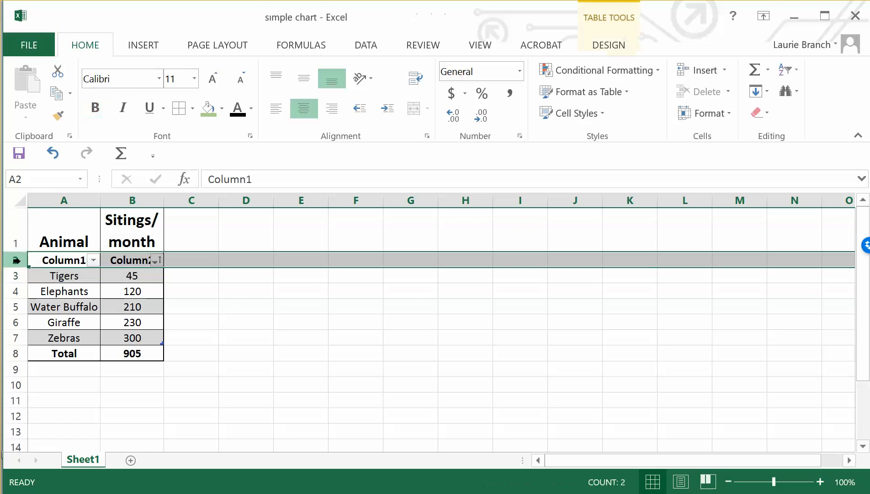
right_click(16, 259)
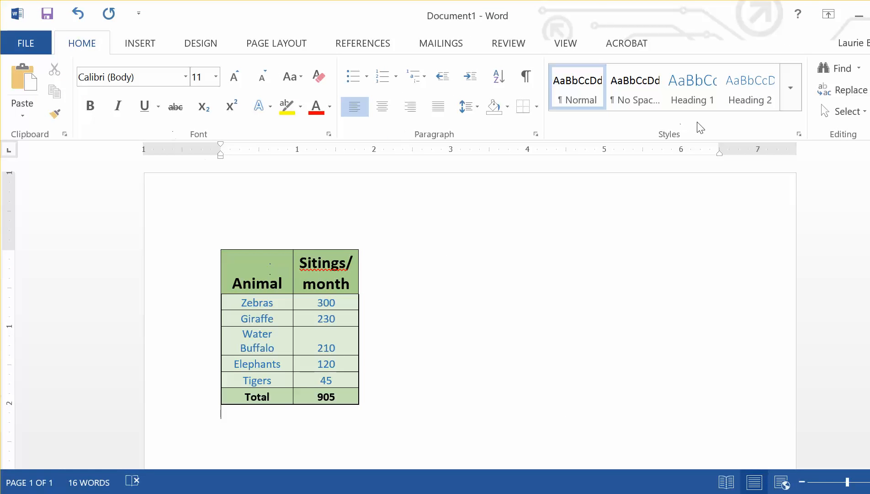
mouse_move(601, 10)
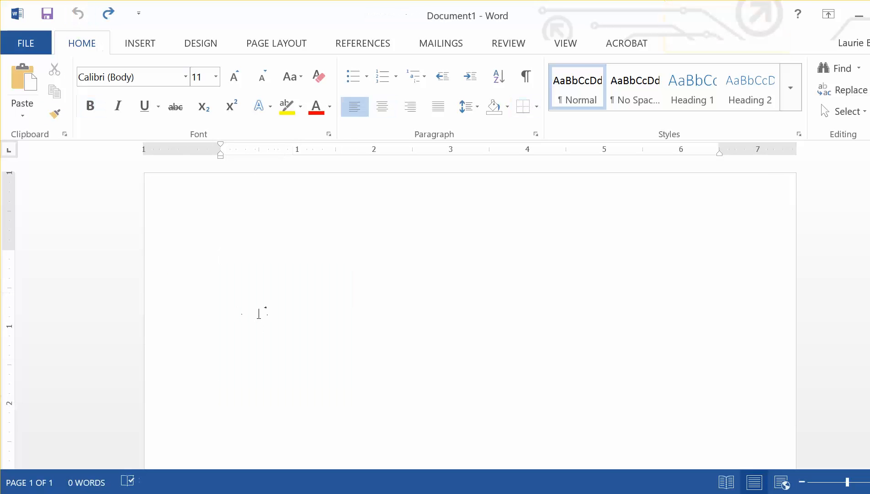
- Paste the sorted sightings table into Word using Keep Source Formatting
right_click(258, 314)
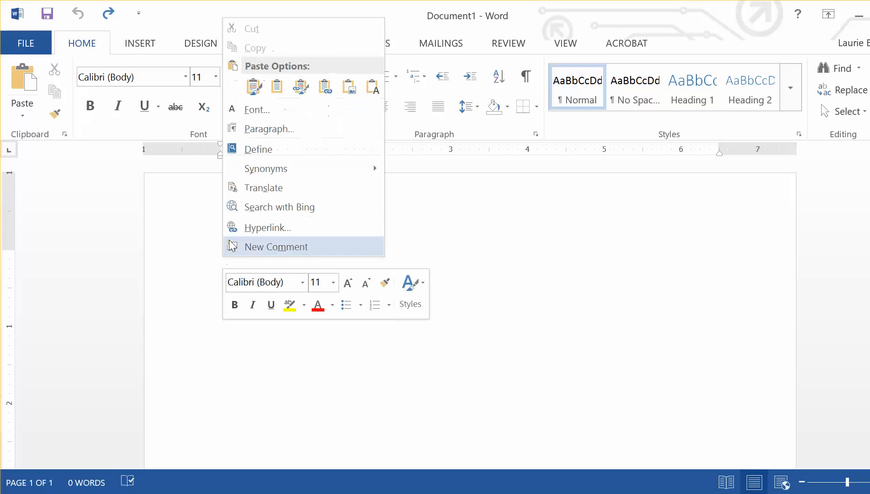
mouse_move(258, 80)
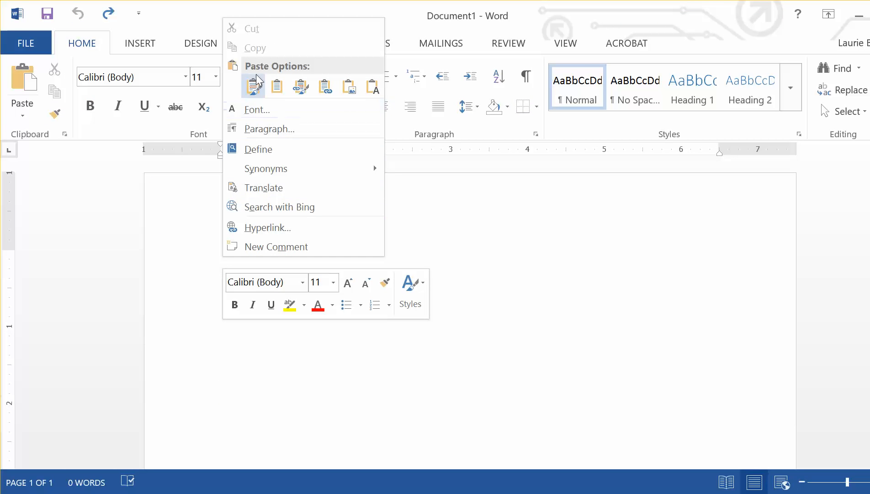
left_click(252, 86)
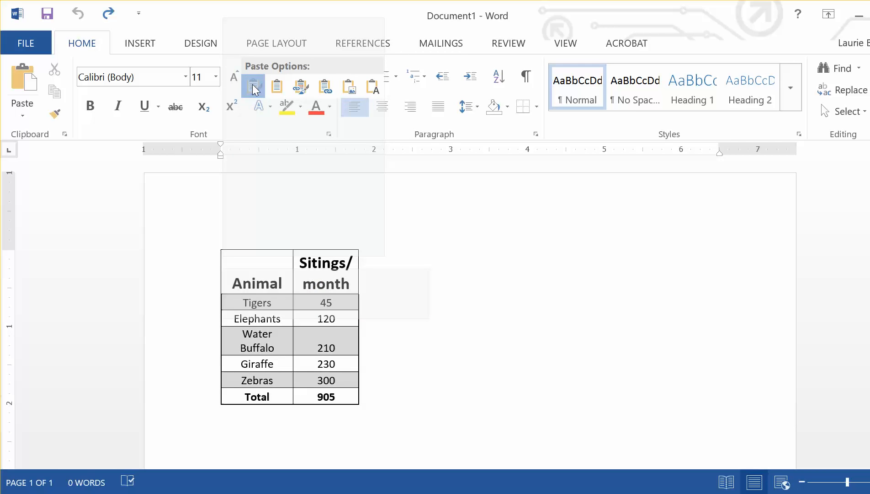
left_click(253, 86)
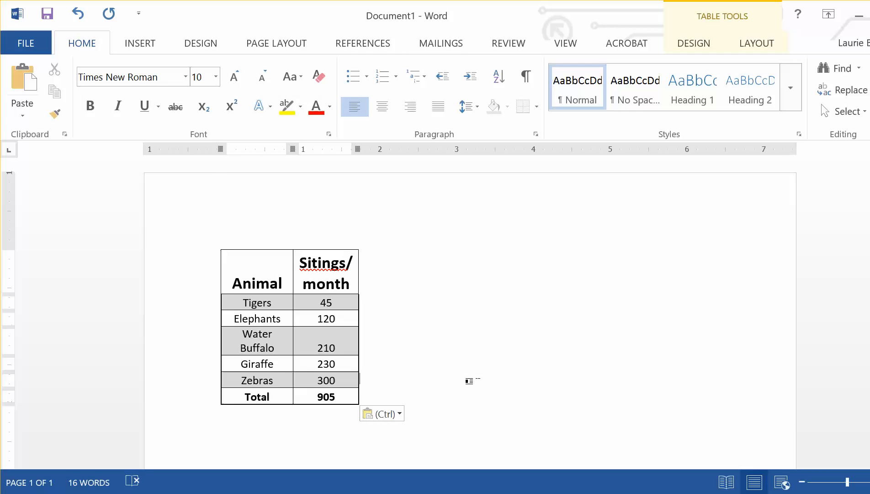